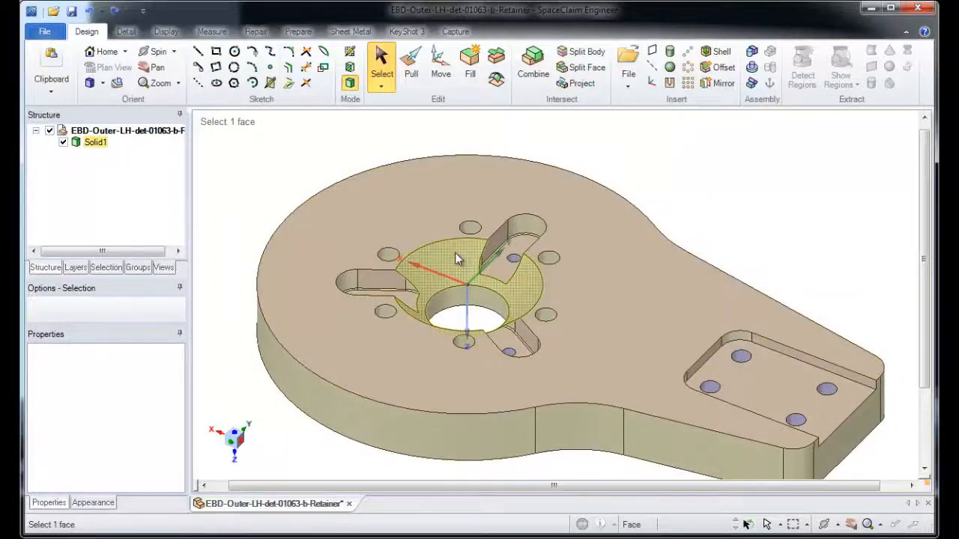
# Select the conical countersink face around the retainer's central hole
pyautogui.click(457, 259)
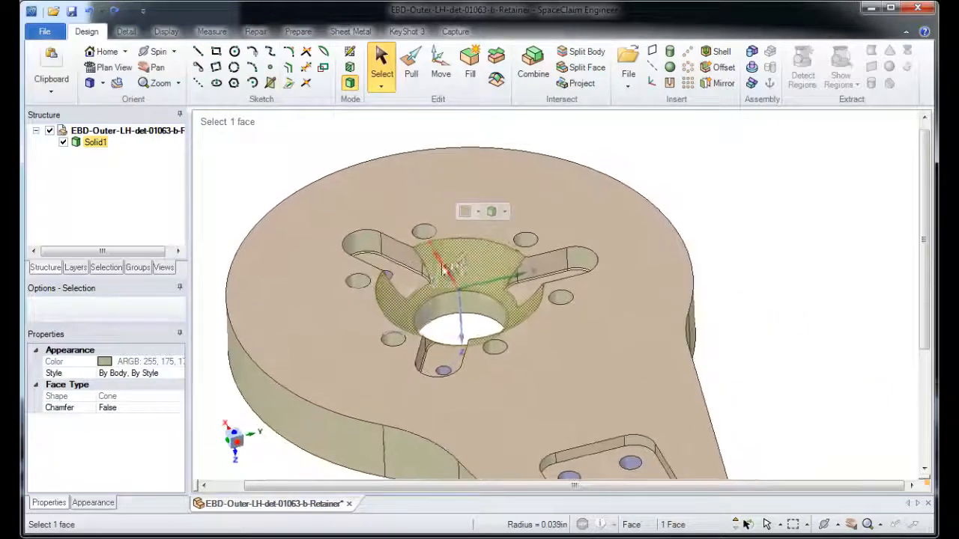
# Paste the conical face as a separate surface body alongside Solid1
pyautogui.click(524, 293)
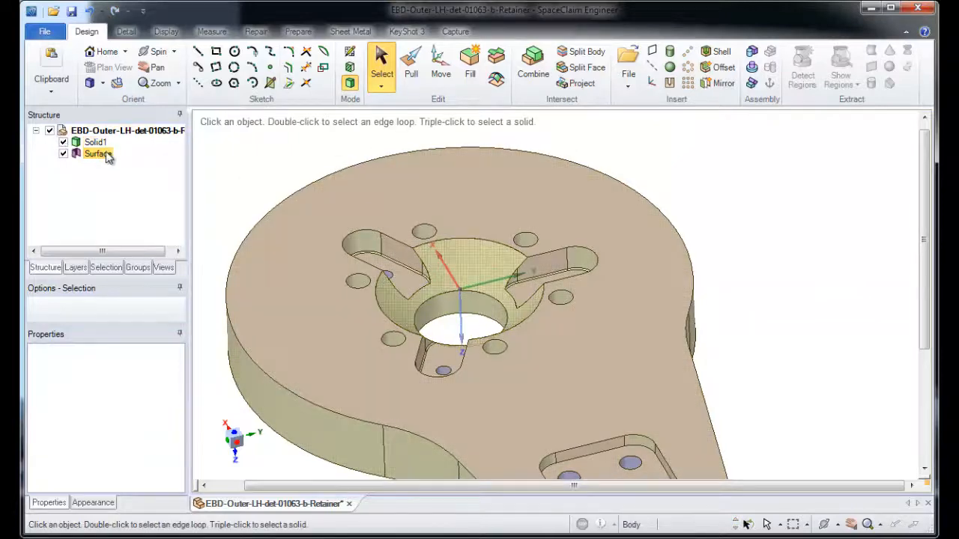
# Hide Solid1 and select the ring-shaped annulus face of the copied surface
pyautogui.click(63, 142)
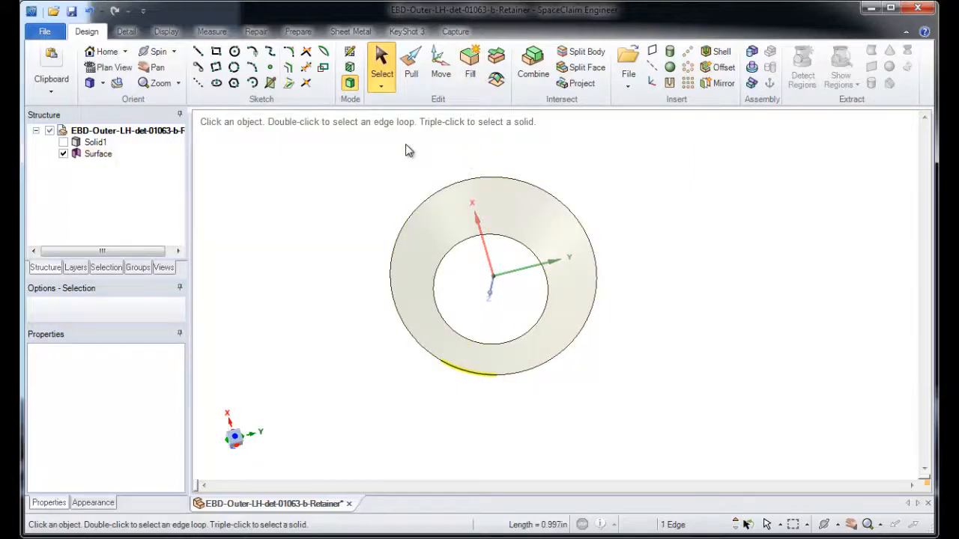
pyautogui.click(386, 227)
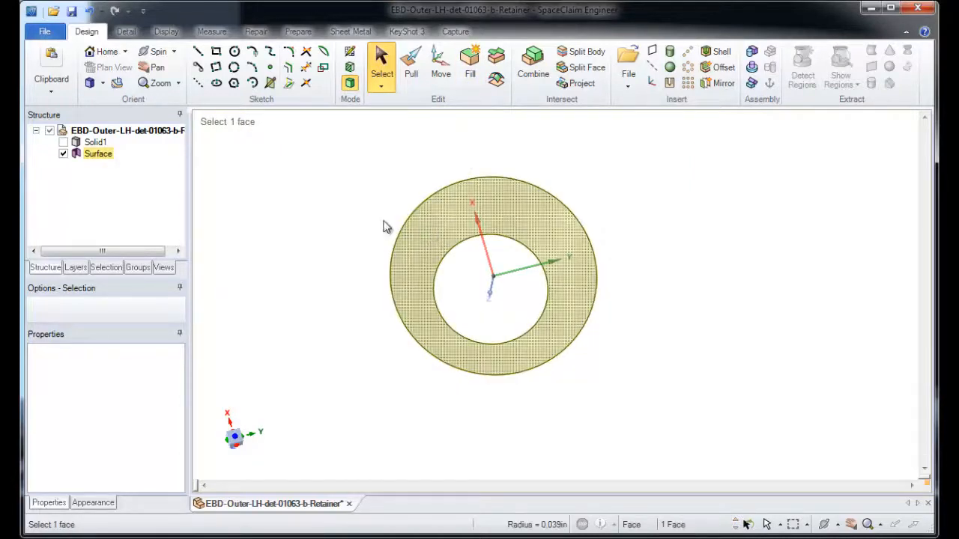